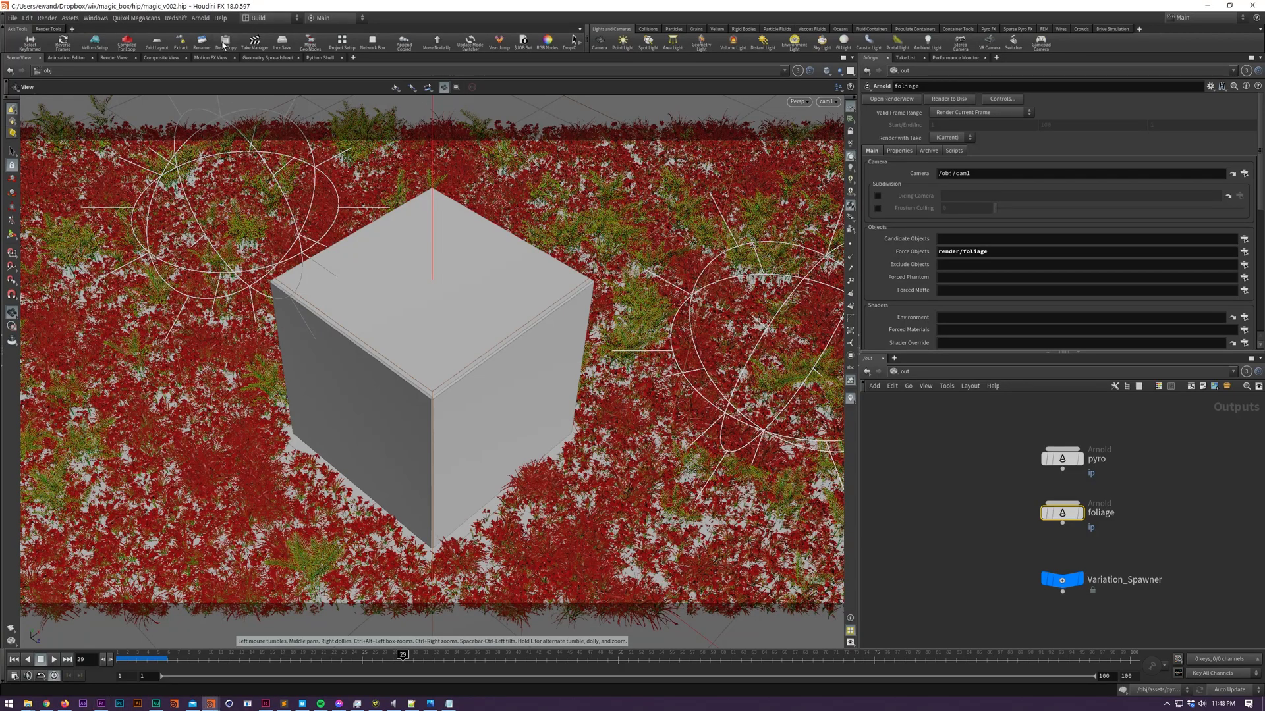
pyautogui.moveTo(226, 40)
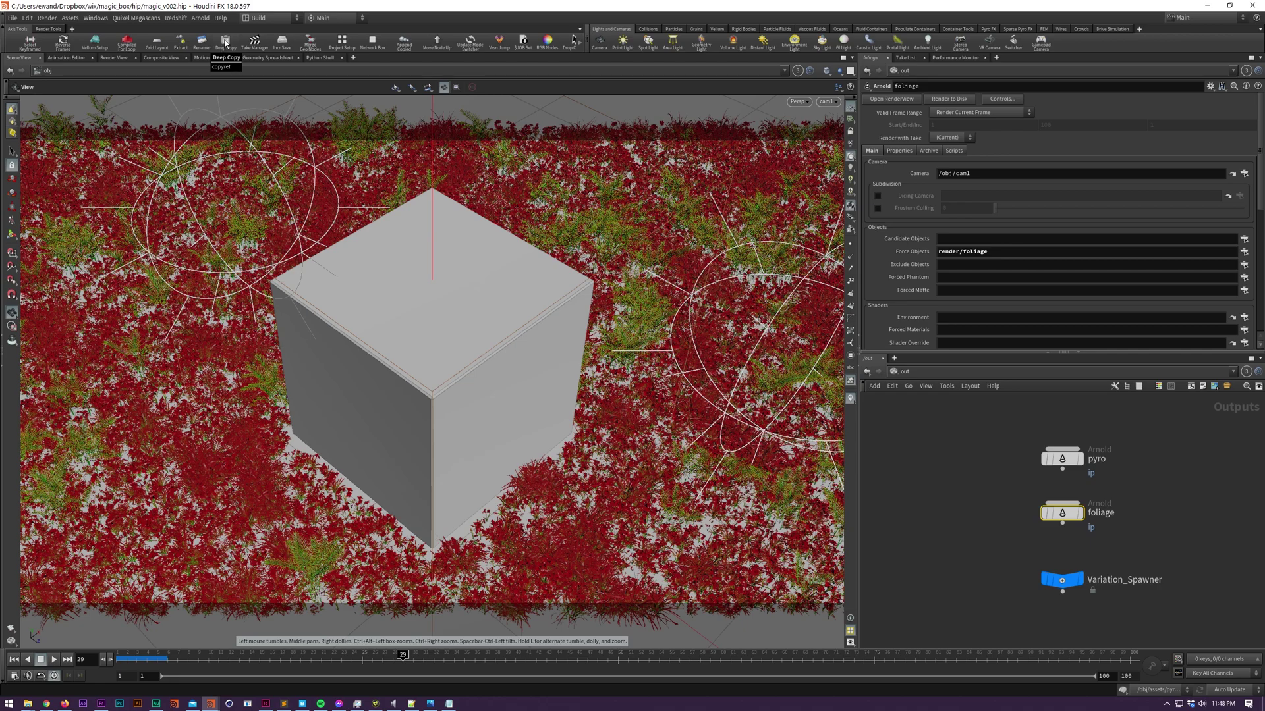
# Gather the foliage render's dependencies in Deep Copy and exclude the geo1/output0 entry
pyautogui.click(225, 43)
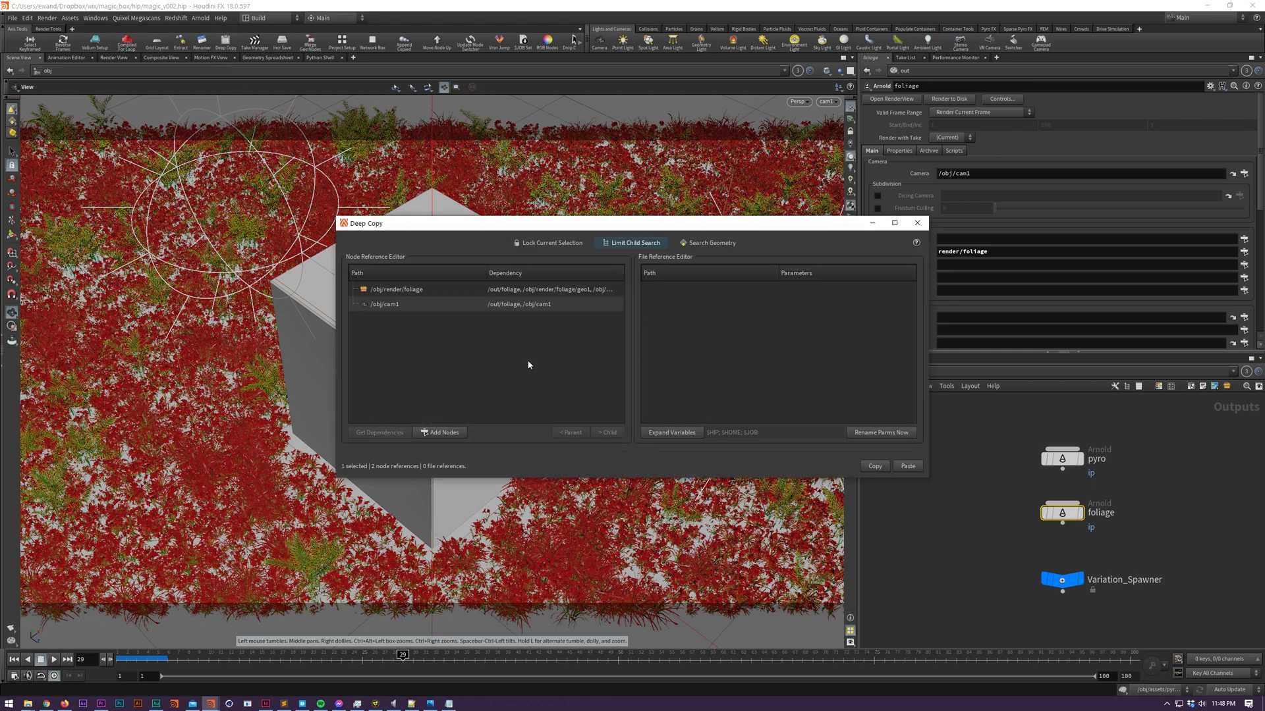
pyautogui.moveTo(436, 298)
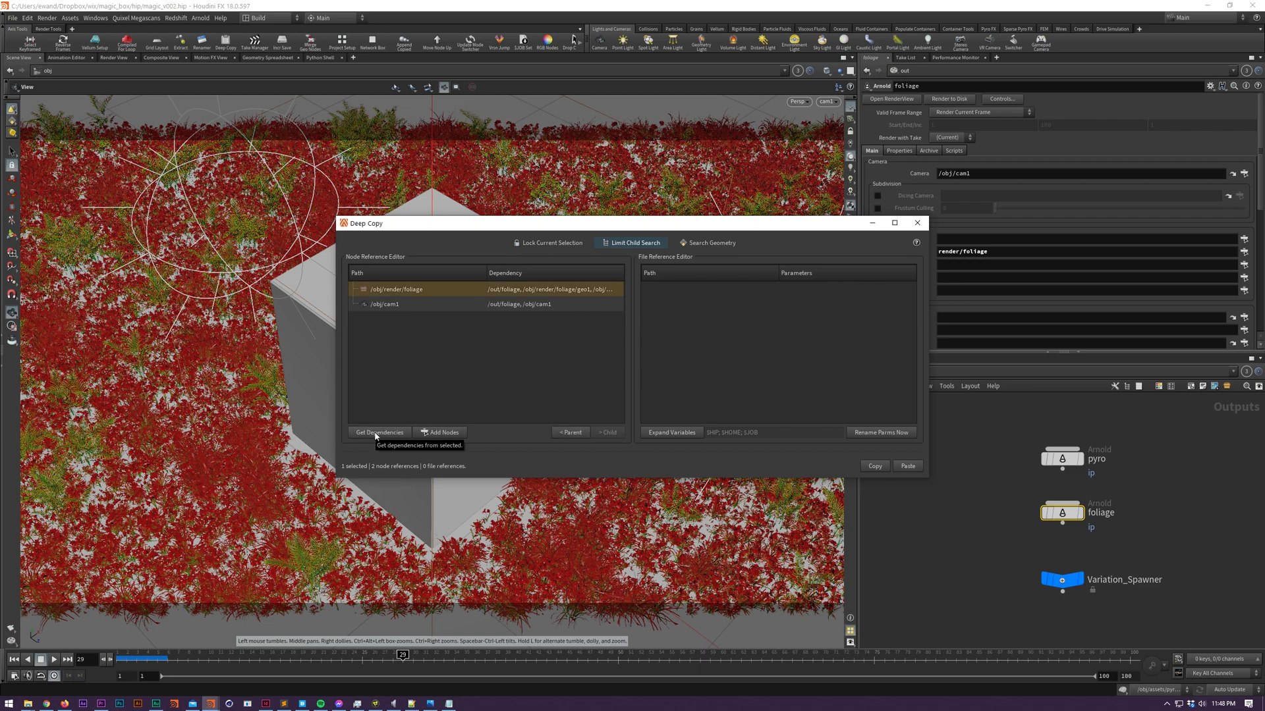
pyautogui.click(378, 432)
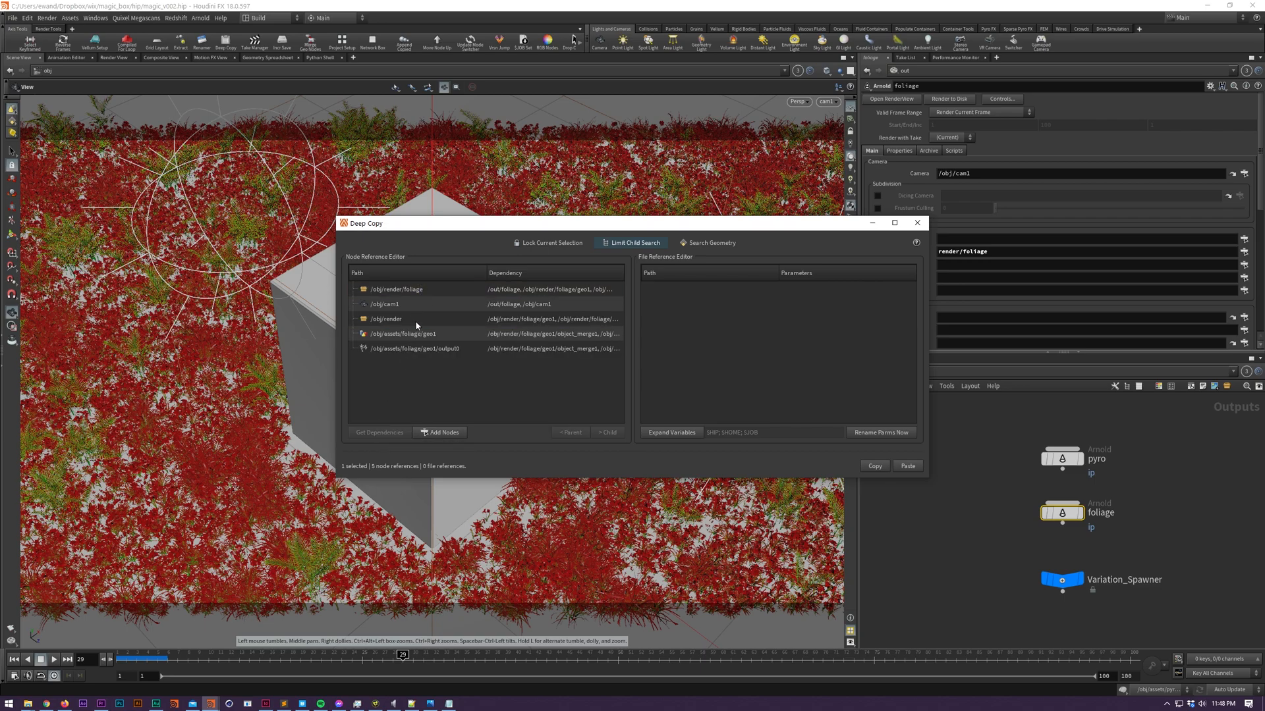
pyautogui.rightClick(413, 348)
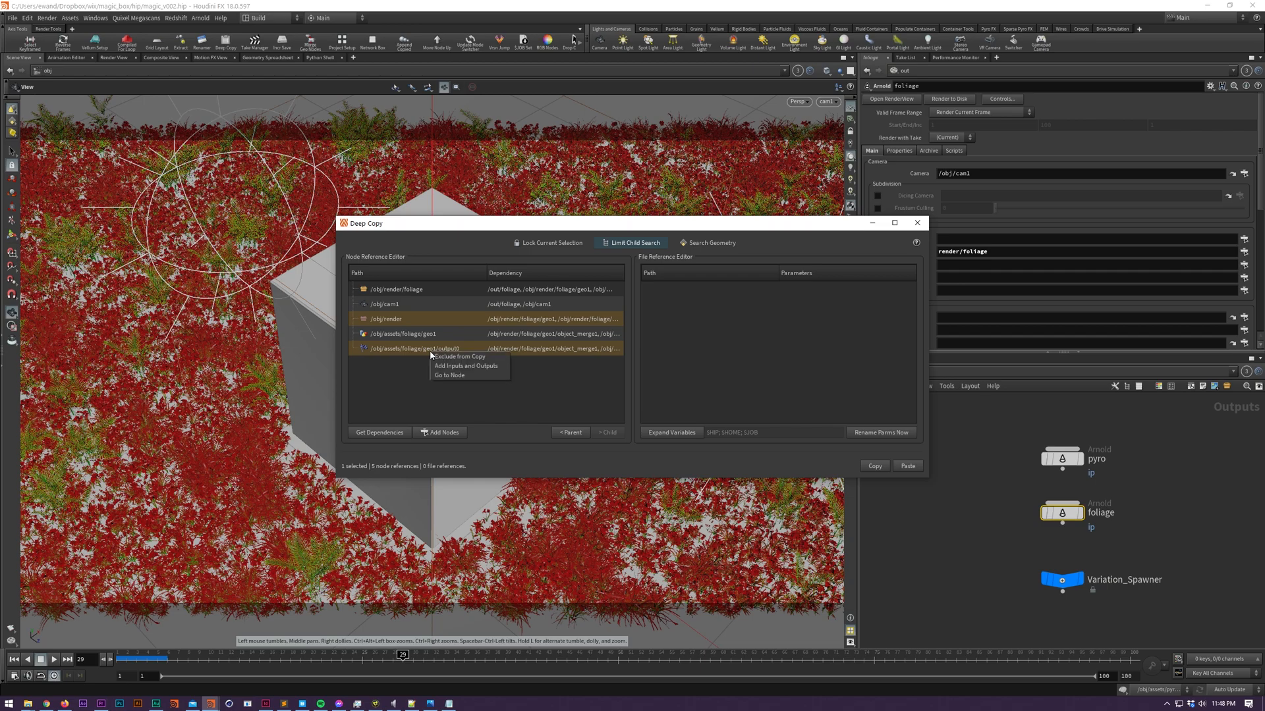
pyautogui.moveTo(460, 356)
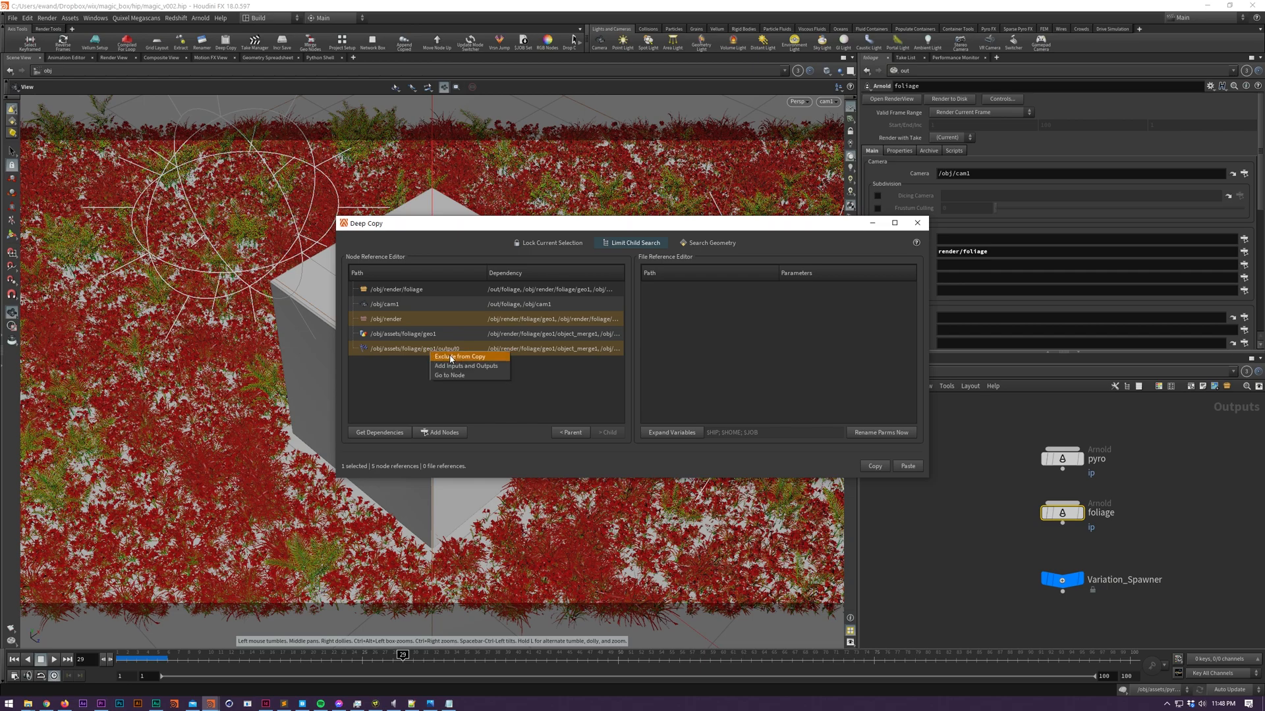
pyautogui.click(460, 356)
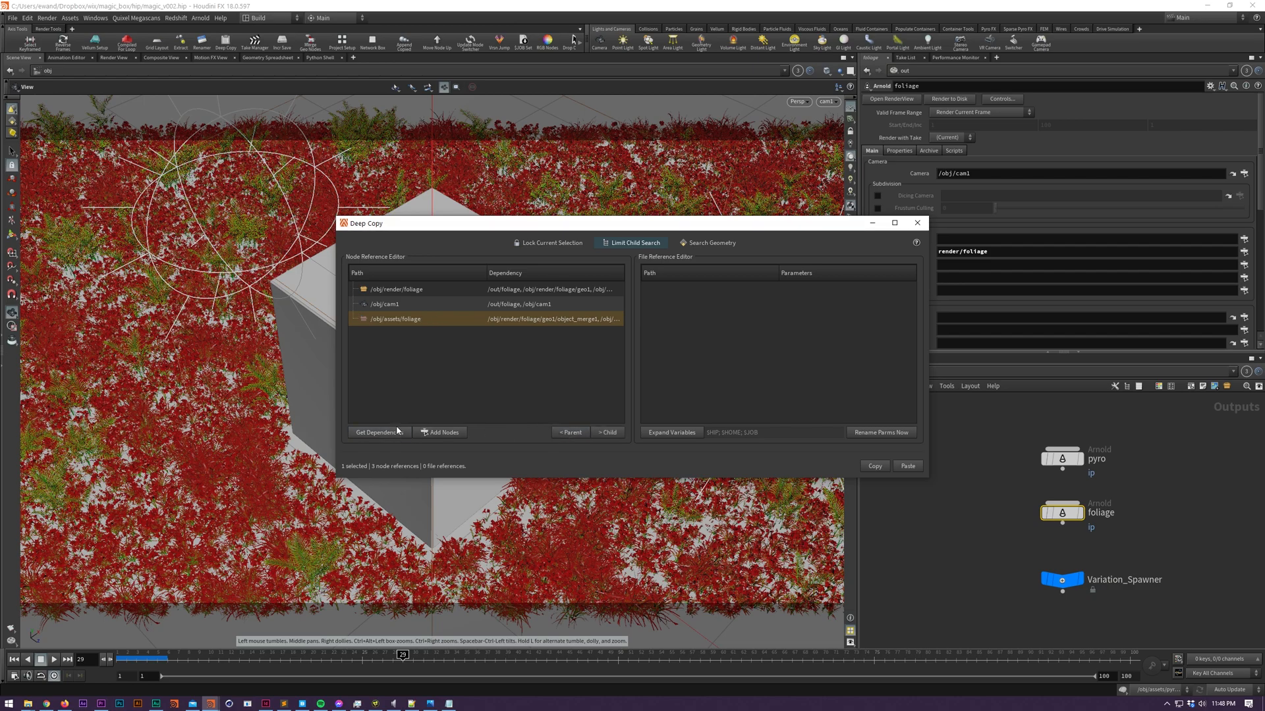
# Re-gather dependencies to nine node references, jump to cam1, and copy them
pyautogui.click(378, 432)
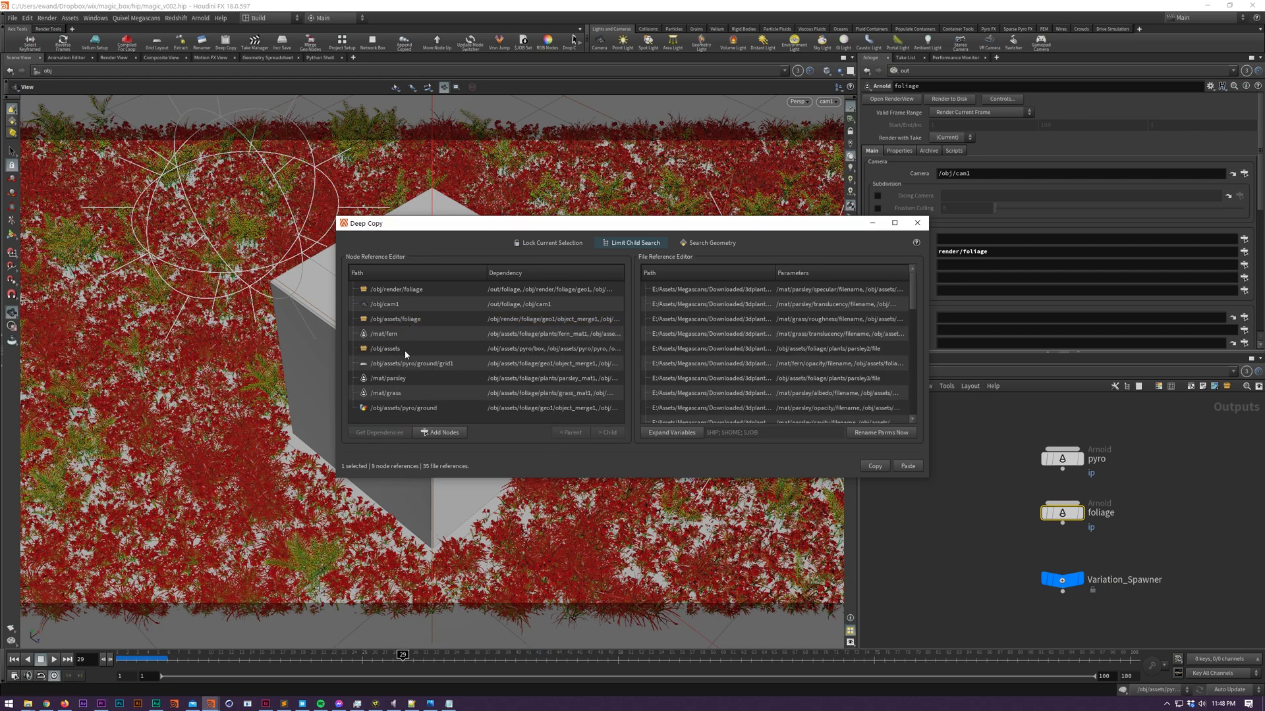
pyautogui.rightClick(385, 349)
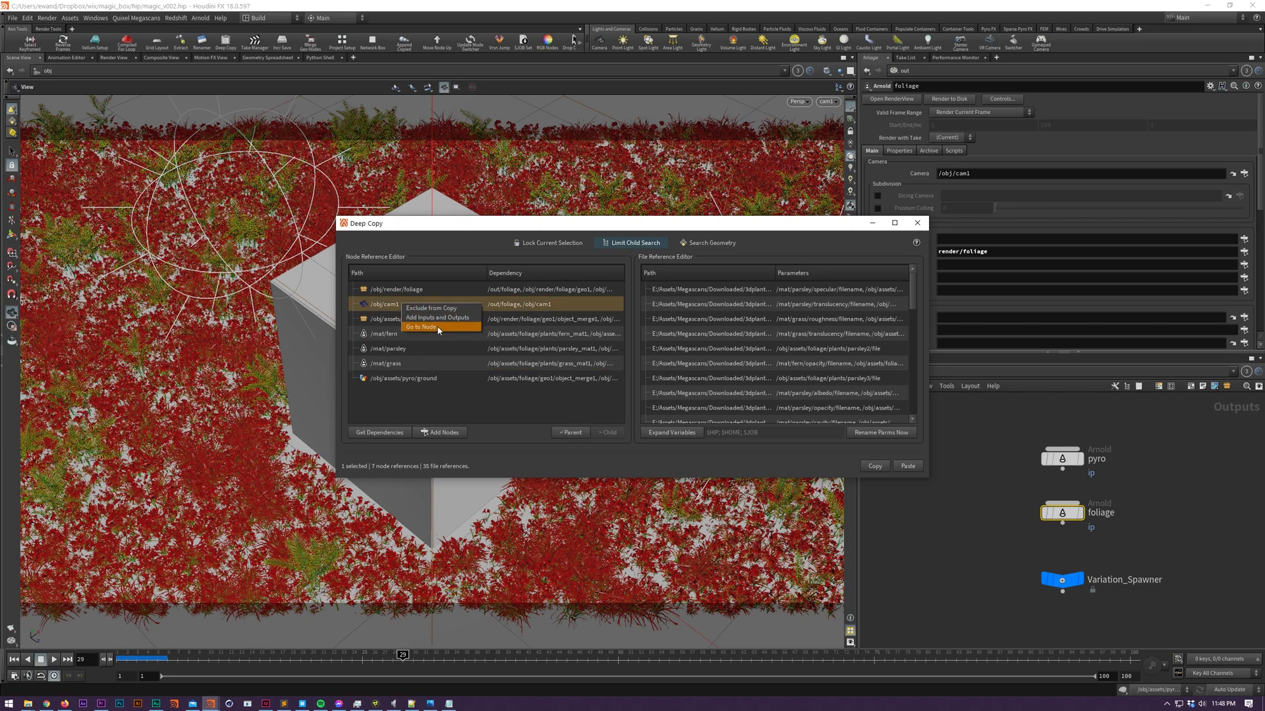
pyautogui.click(419, 326)
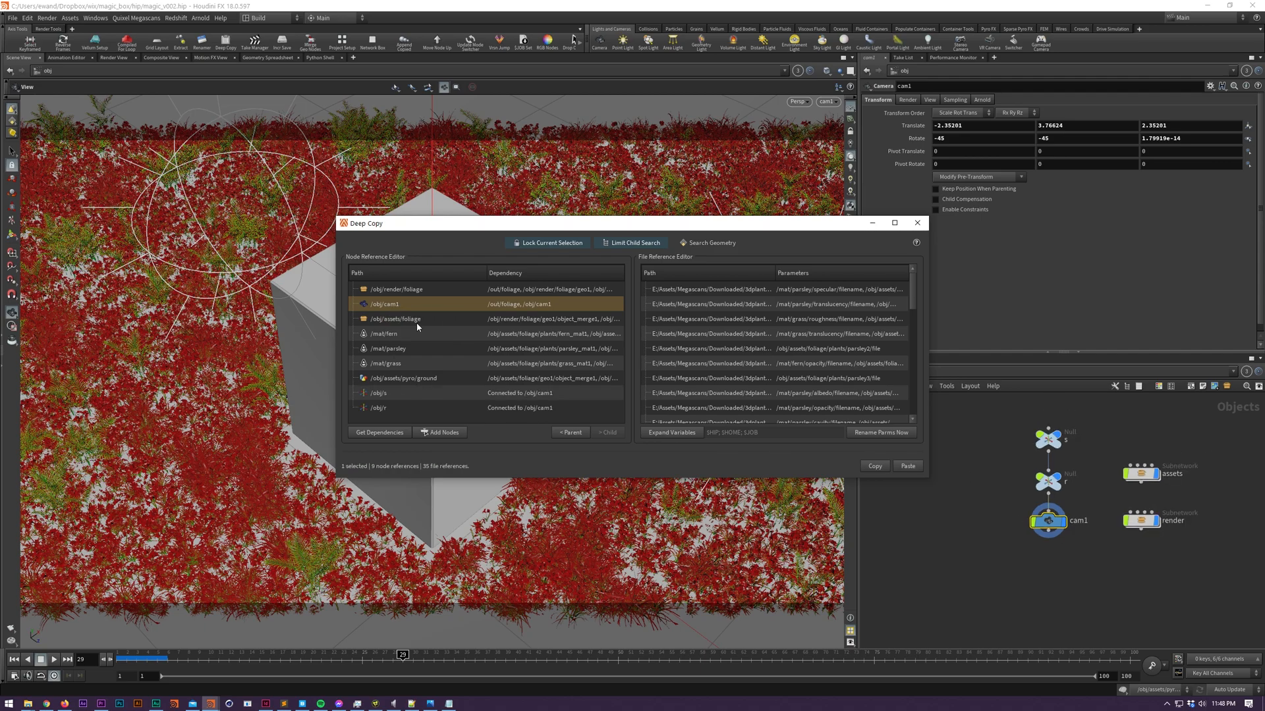
pyautogui.moveTo(589, 417)
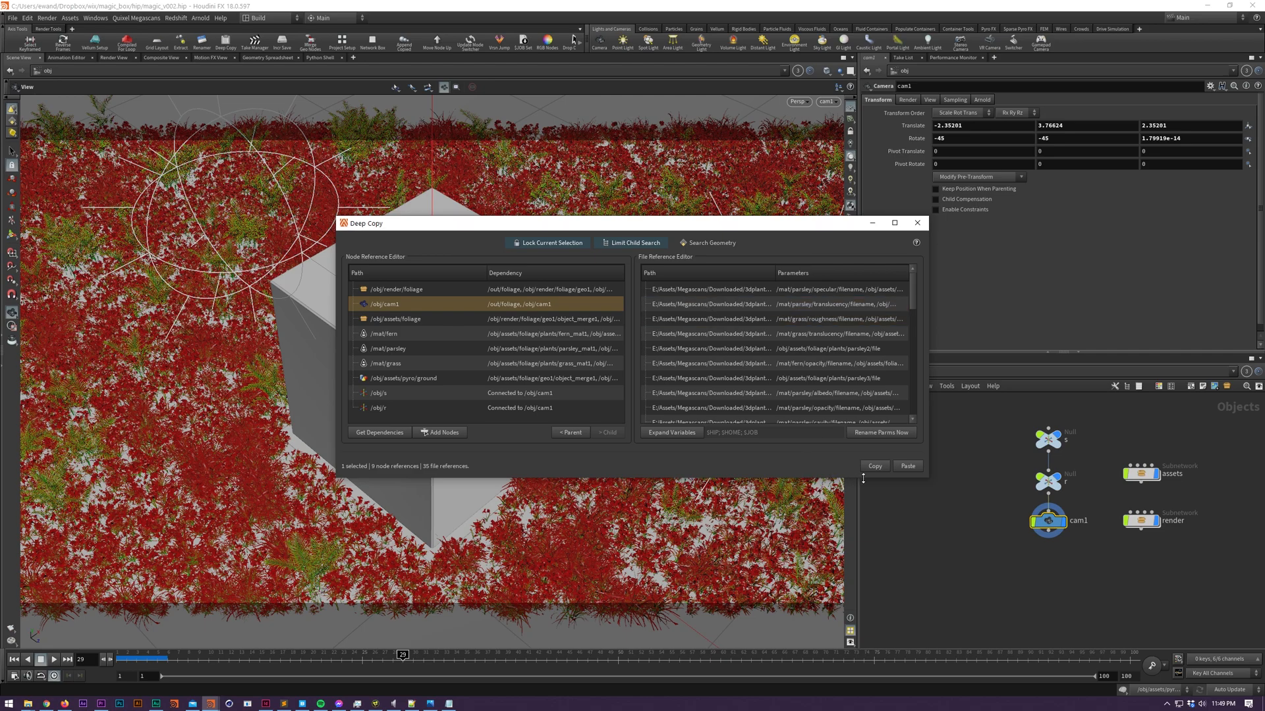
pyautogui.moveTo(873, 466)
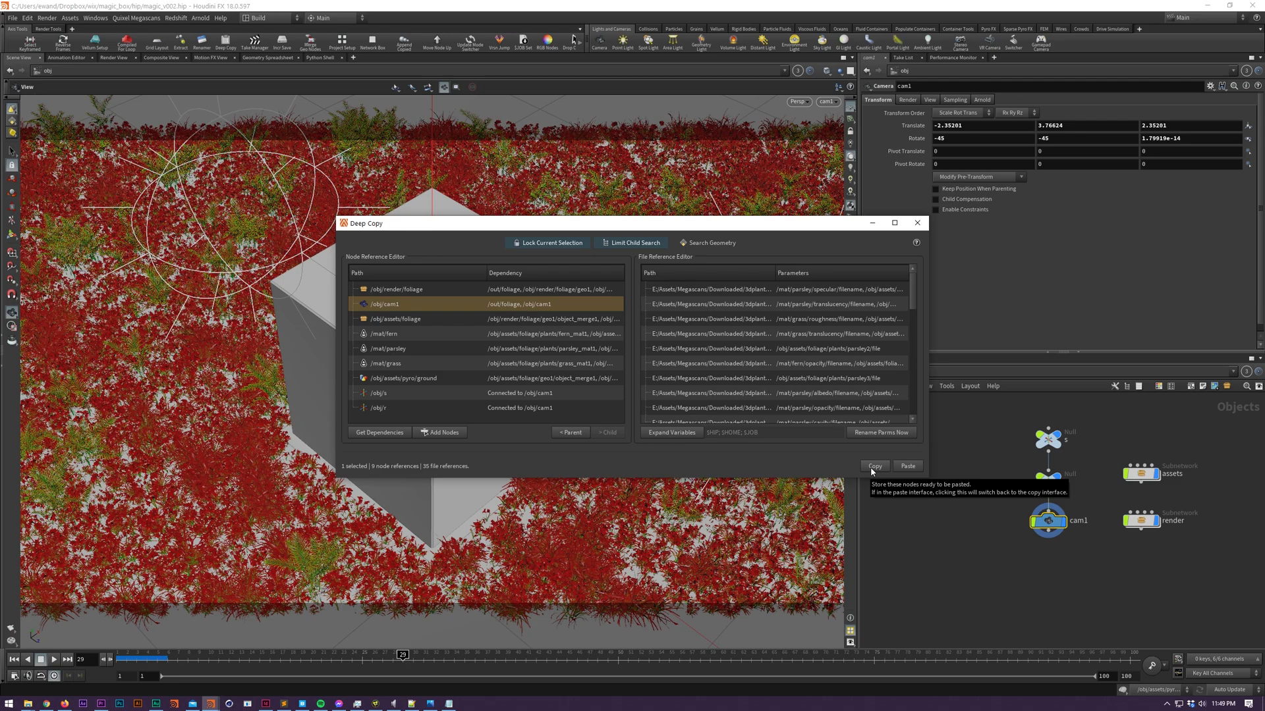
pyautogui.click(873, 466)
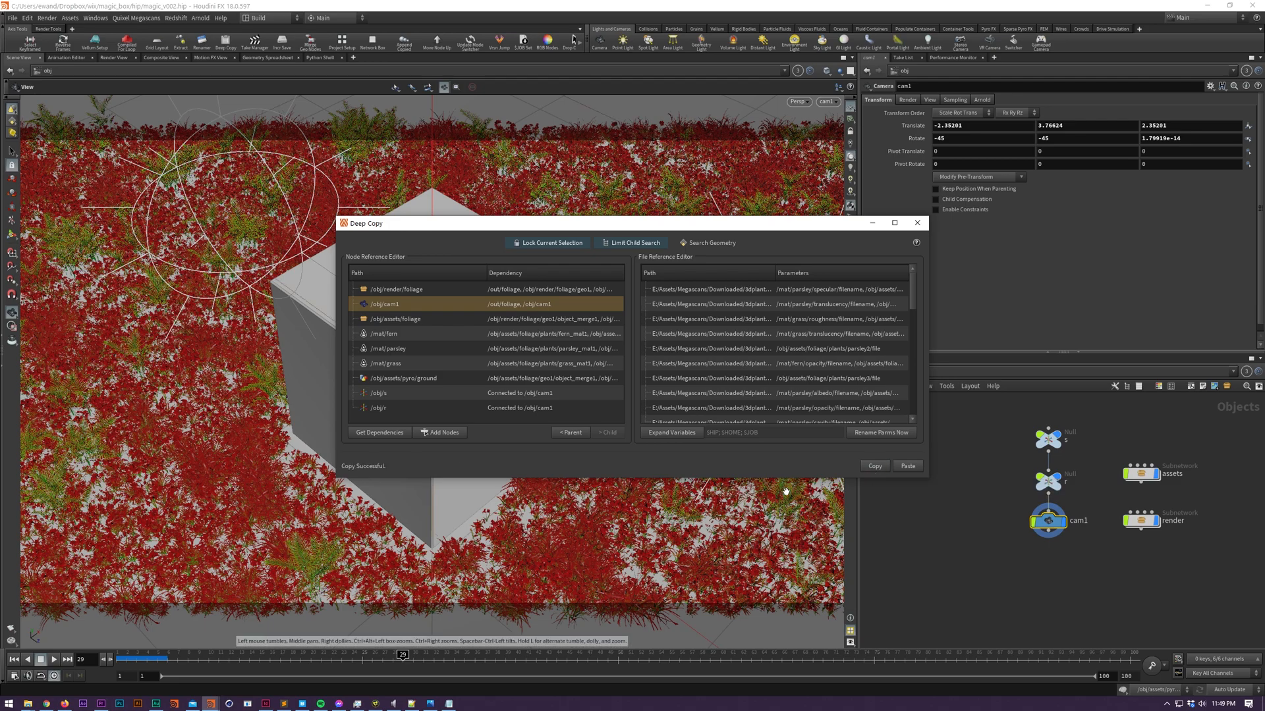
pyautogui.click(11, 18)
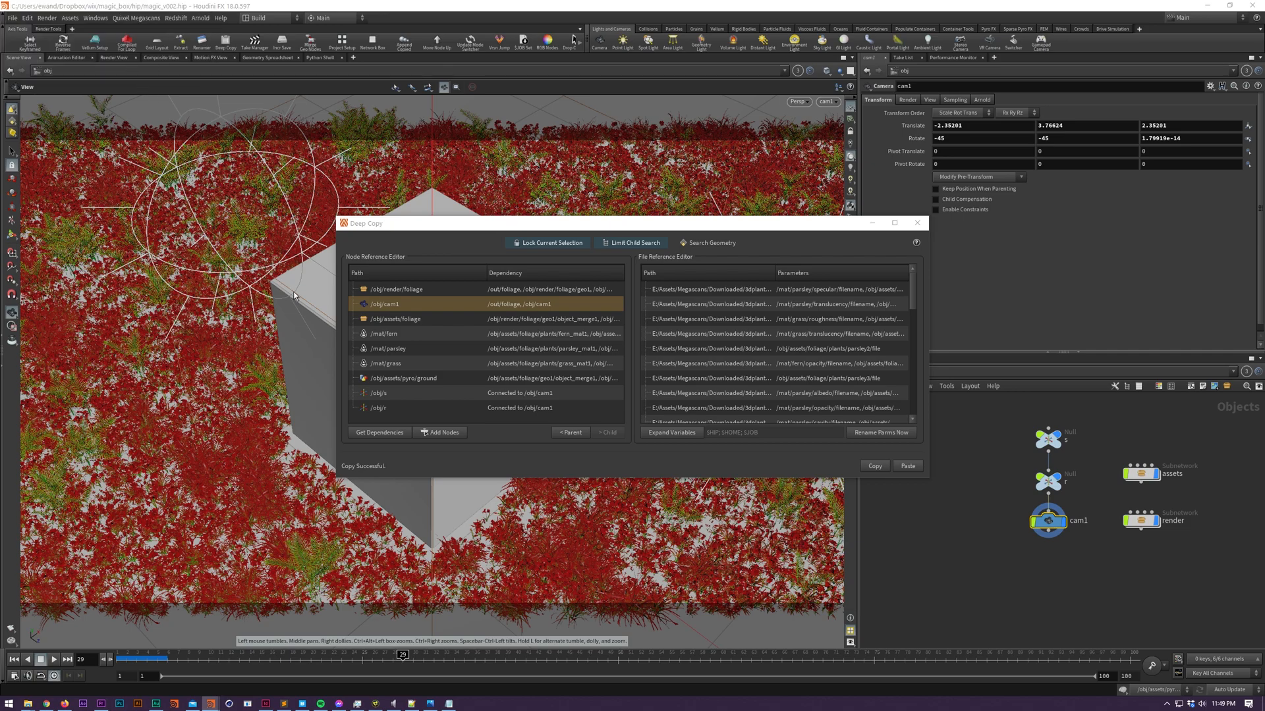
# Paste the copied foliage scene into a new untitled file
pyautogui.click(906, 467)
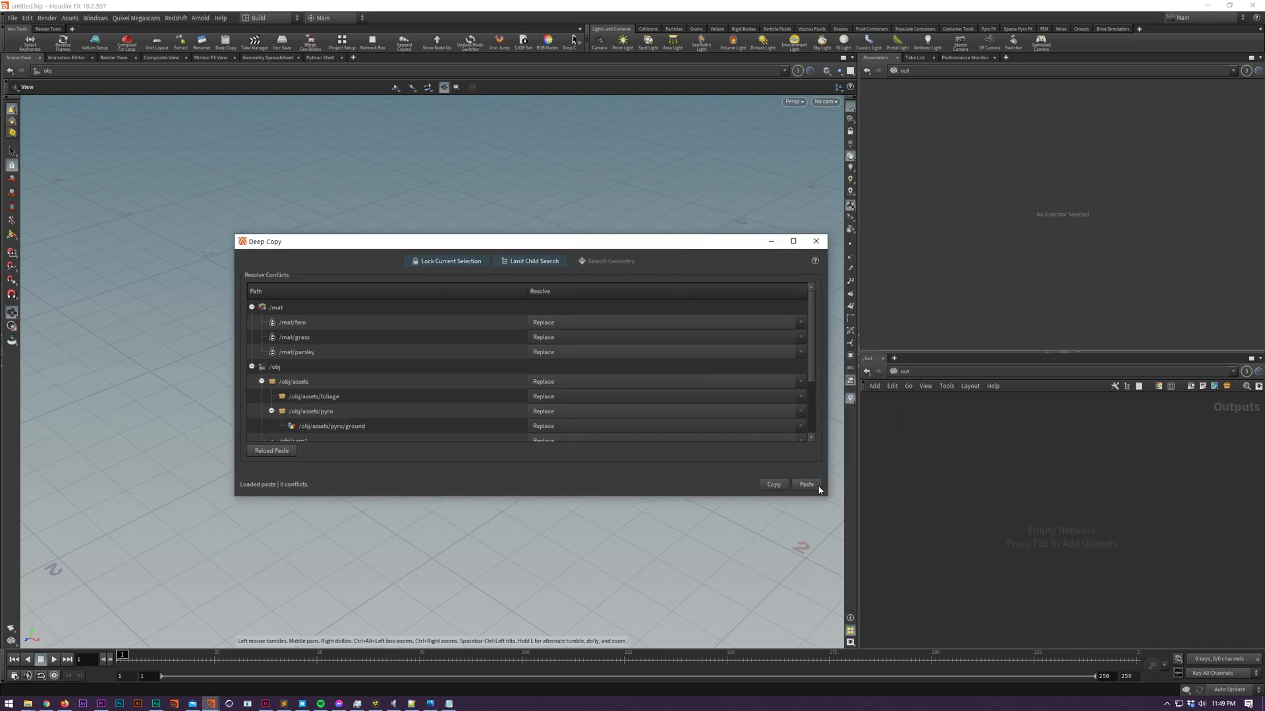
pyautogui.click(805, 484)
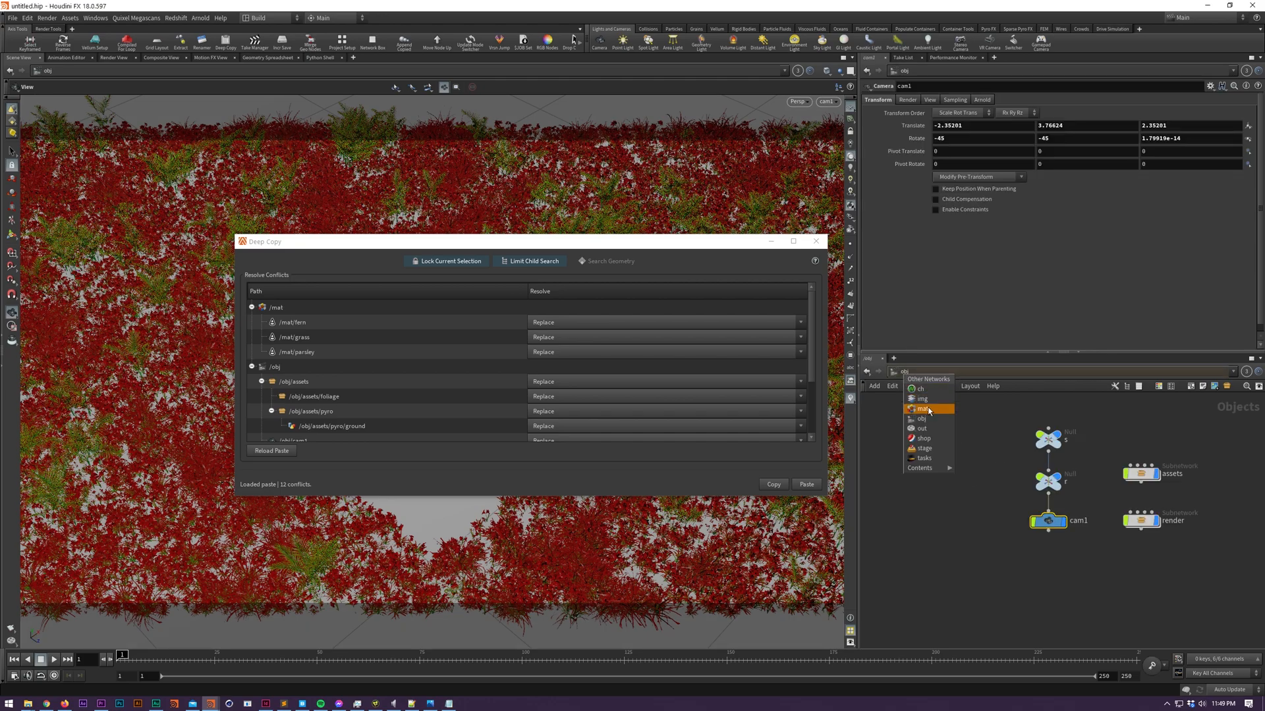
# Set the fern, grass and parsley material conflicts to Increment Name
pyautogui.click(922, 409)
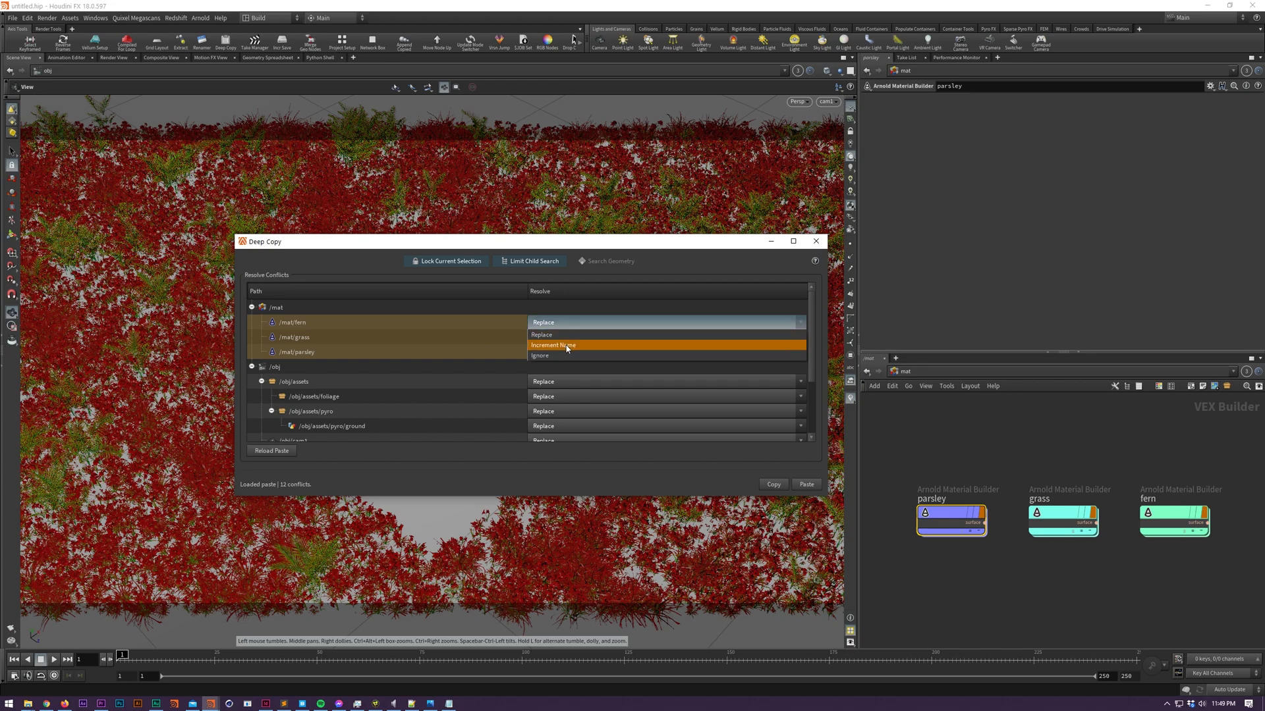
pyautogui.click(553, 346)
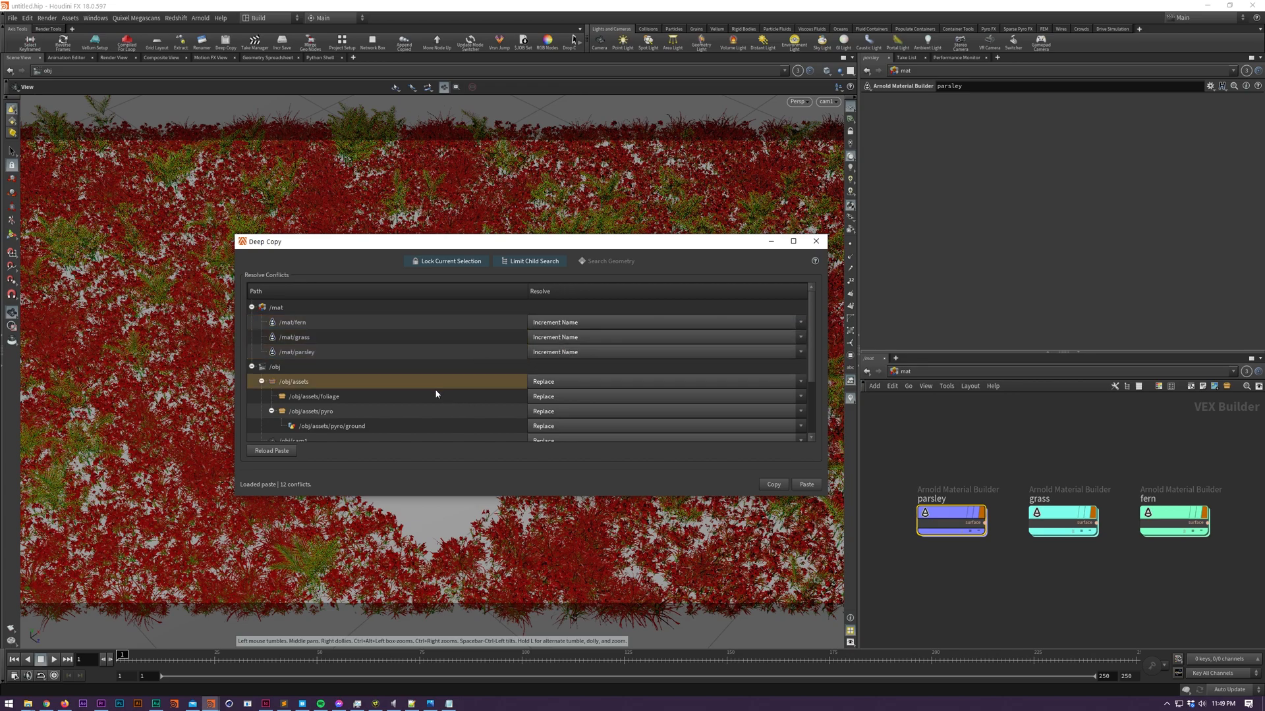
pyautogui.scroll(-3)
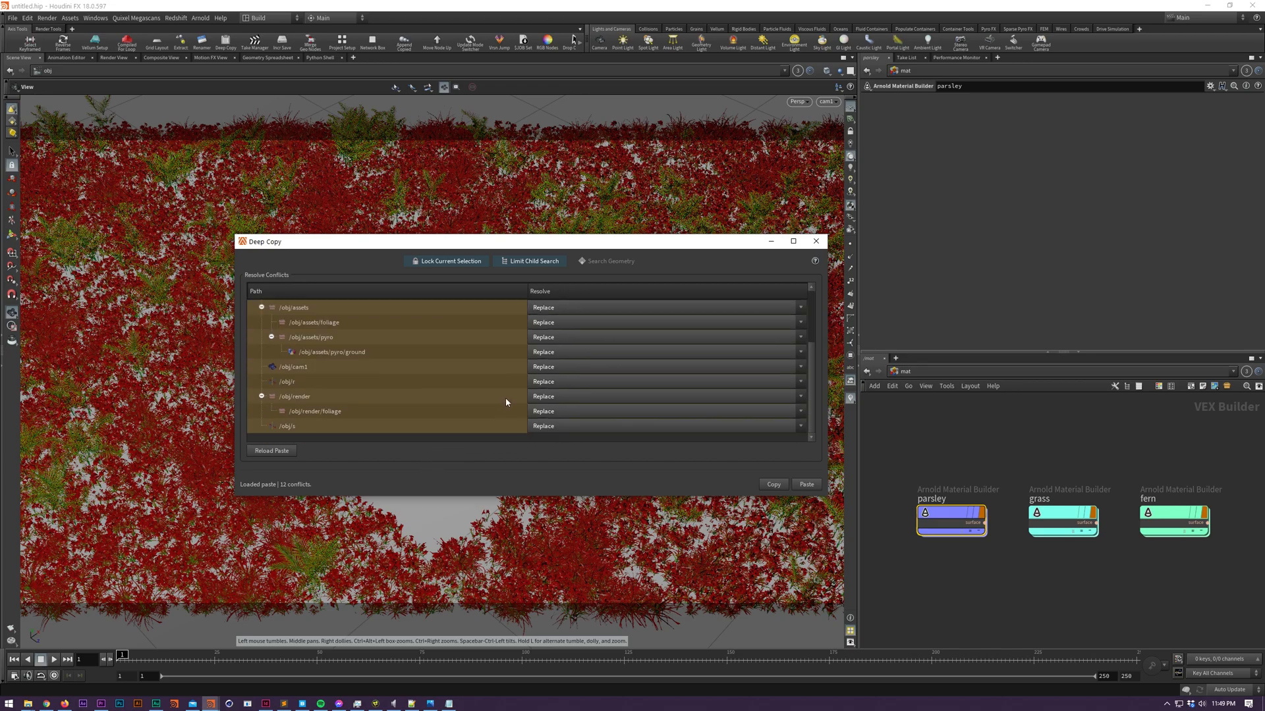